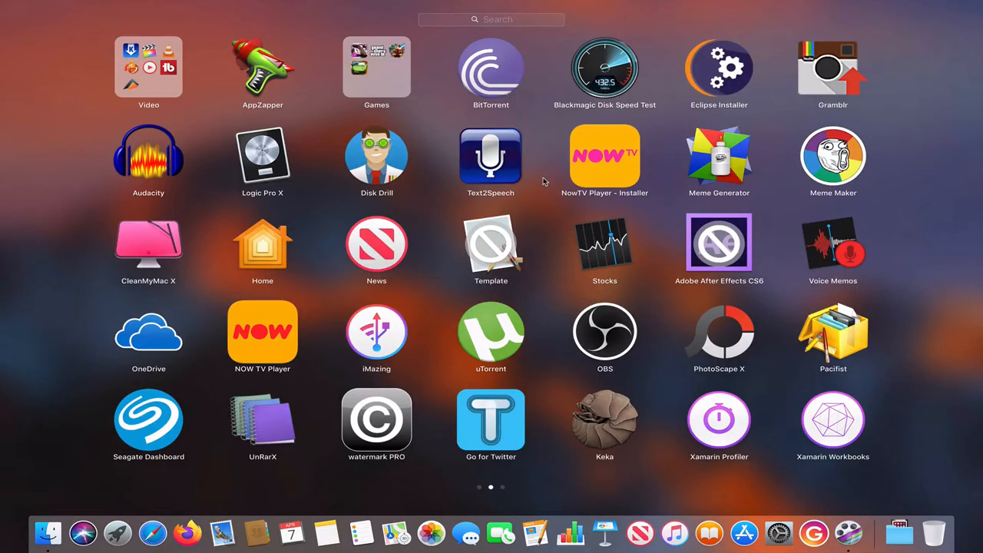
Launch iMazing from Launchpad so the connected iPod and its categories appear.
{"action": "left_click", "coordinate": [376, 332]}
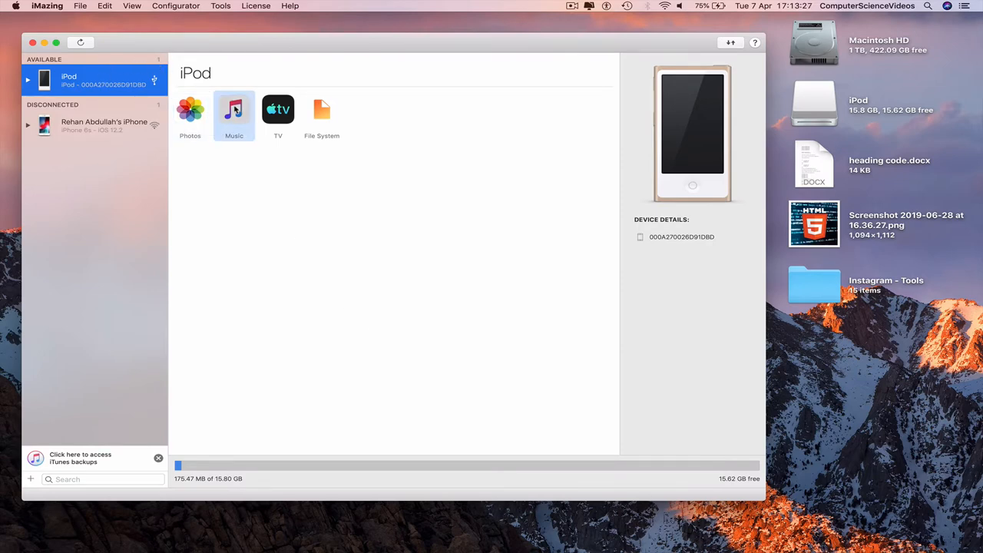
Show the iPod's Music library listing the nine Michael Jackson Thriller tracks.
{"action": "left_click", "coordinate": [233, 109]}
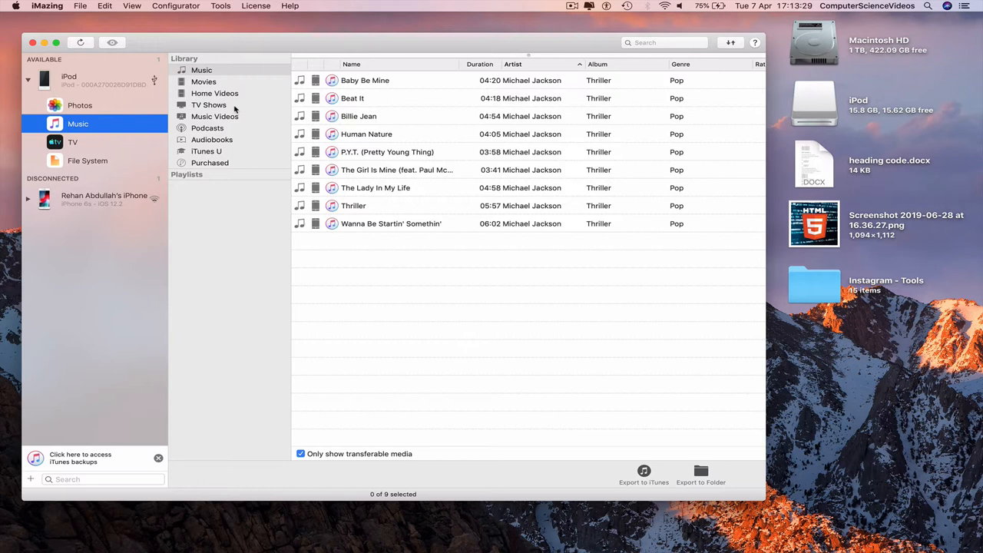
{"action": "mouse_move", "coordinate": [574, 181]}
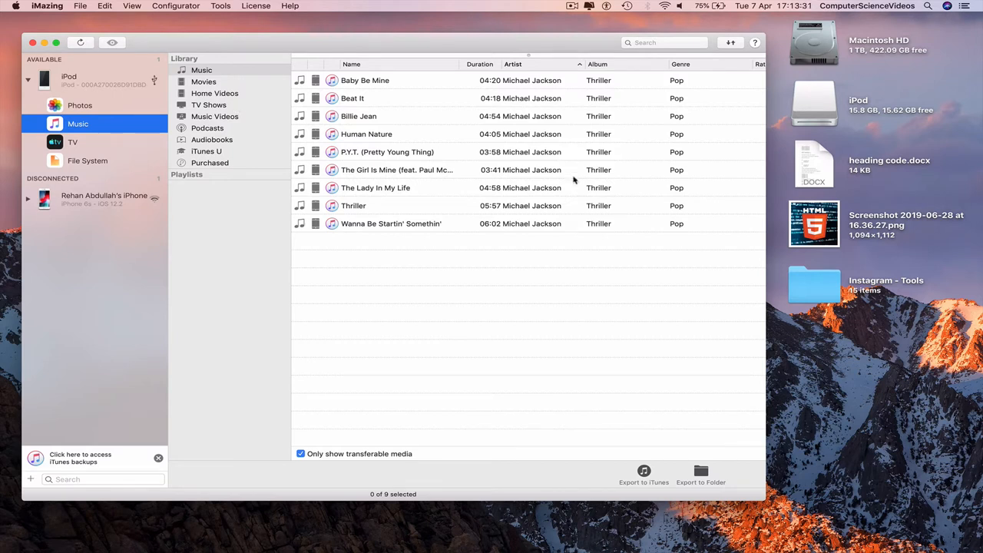
{"action": "mouse_move", "coordinate": [623, 187]}
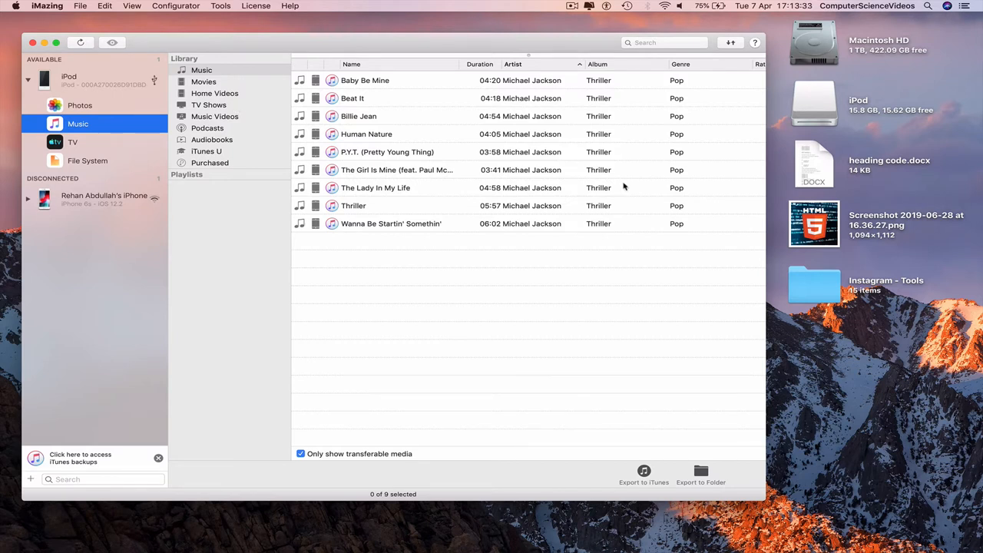
{"action": "mouse_move", "coordinate": [622, 455]}
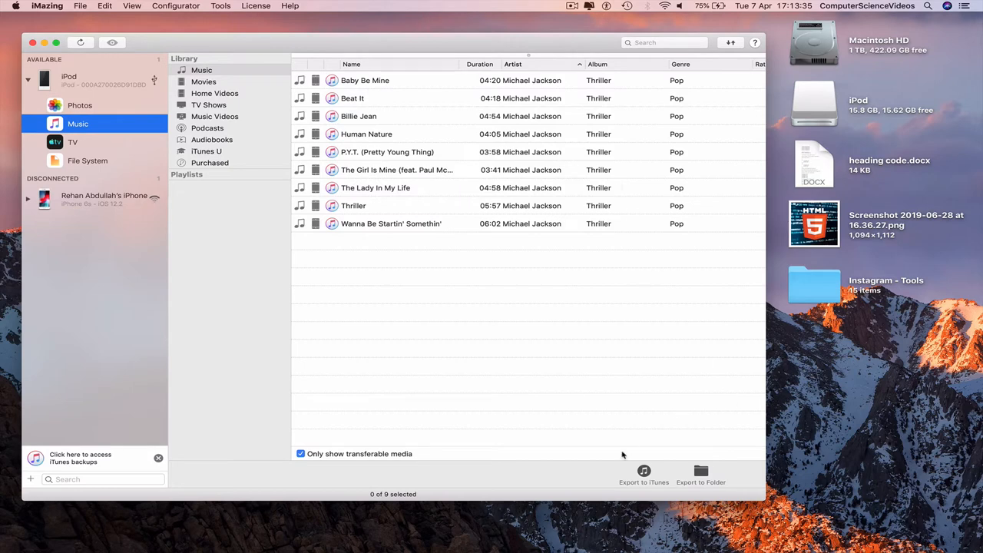
{"action": "mouse_move", "coordinate": [700, 474]}
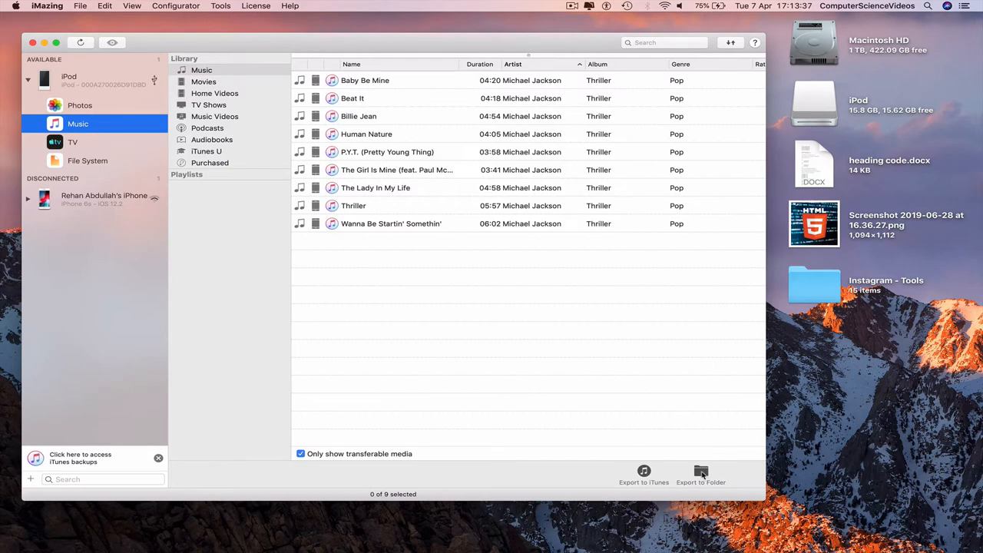
Export the nine tracks to Downloads in Artist/Album folders, dismiss the report and minimise iMazing.
{"action": "left_click", "coordinate": [700, 473]}
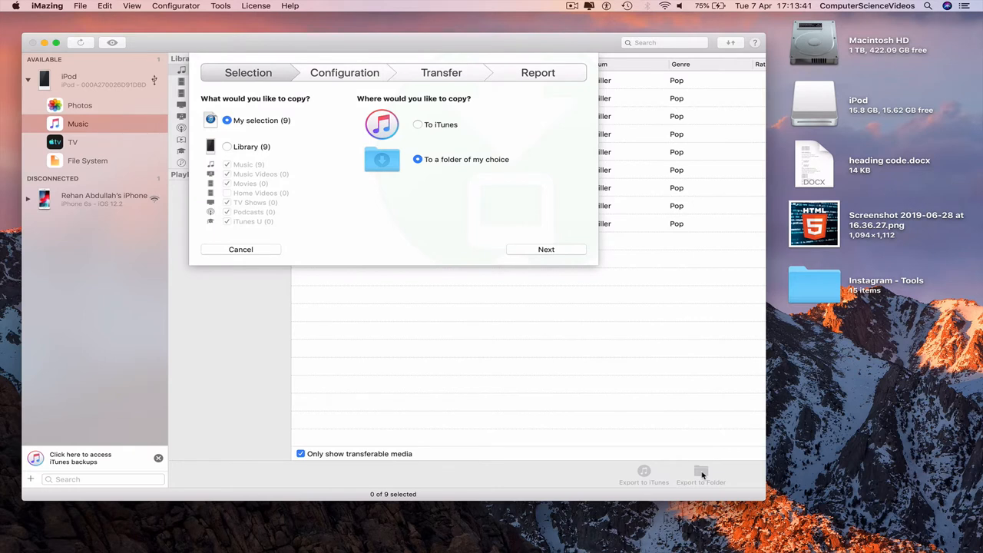
{"action": "mouse_move", "coordinate": [408, 240]}
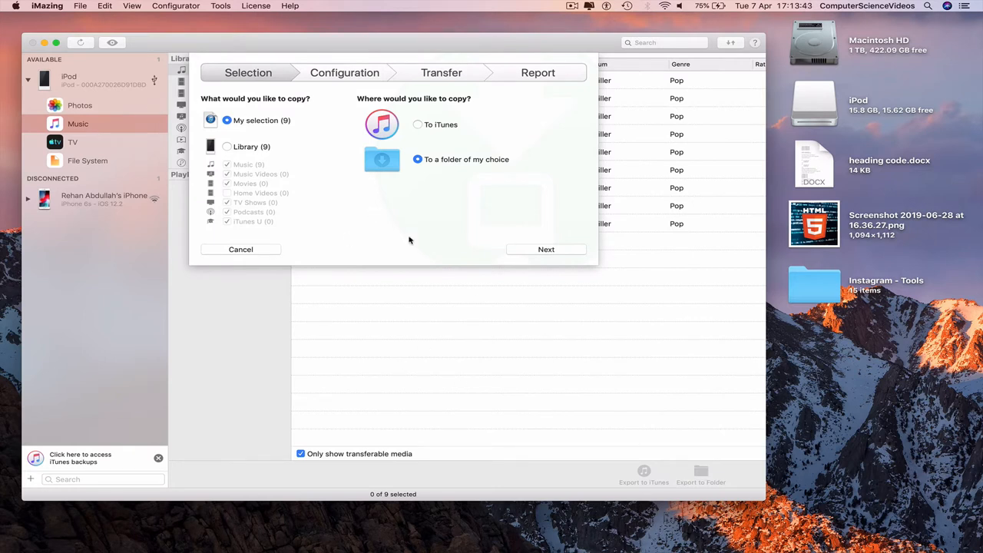
{"action": "mouse_move", "coordinate": [547, 250]}
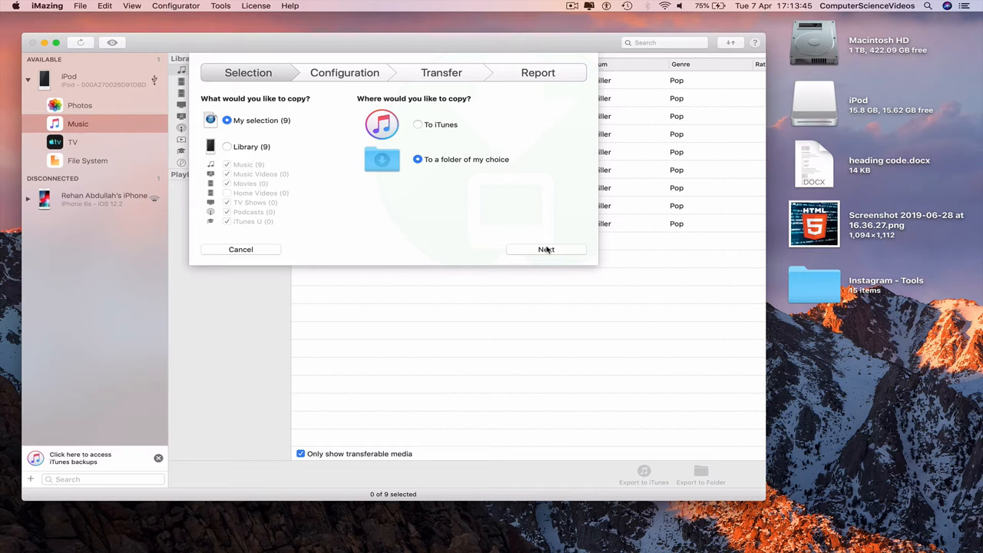
{"action": "left_click", "coordinate": [547, 249]}
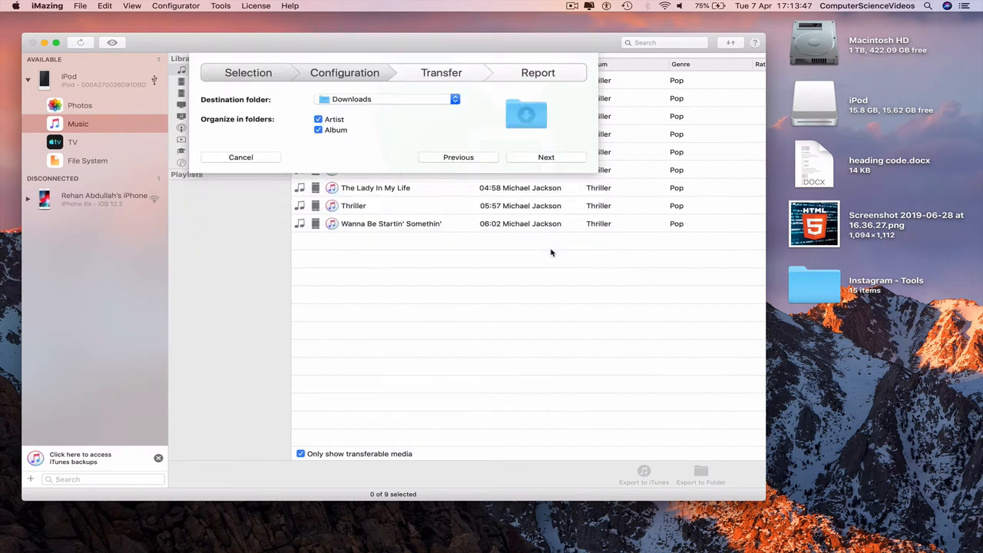
{"action": "mouse_move", "coordinate": [559, 156]}
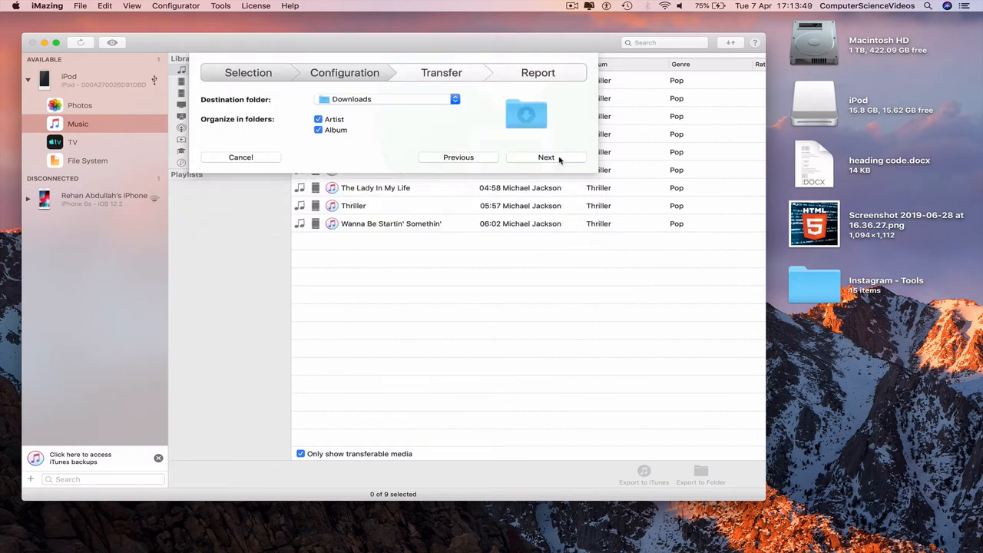
{"action": "left_click", "coordinate": [546, 157]}
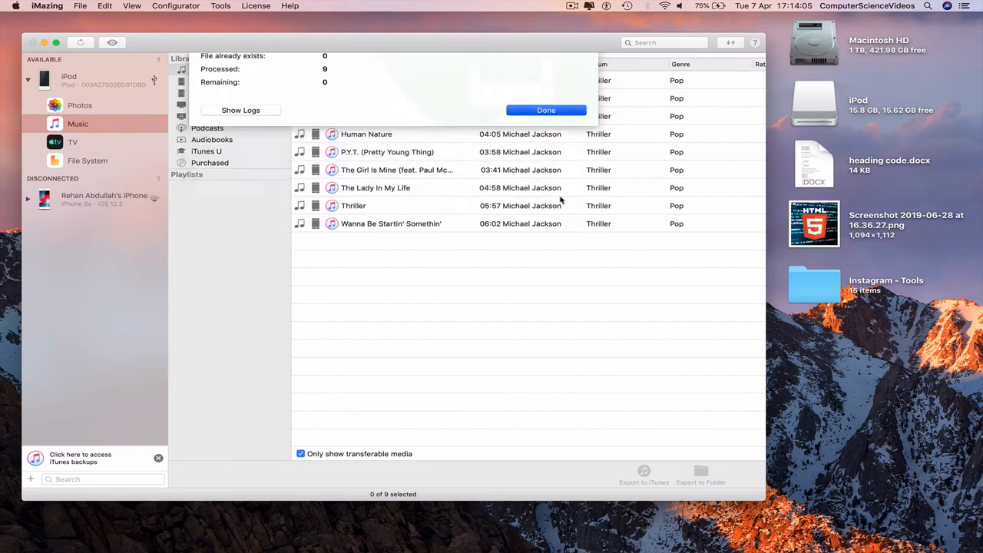
{"action": "left_click", "coordinate": [546, 110]}
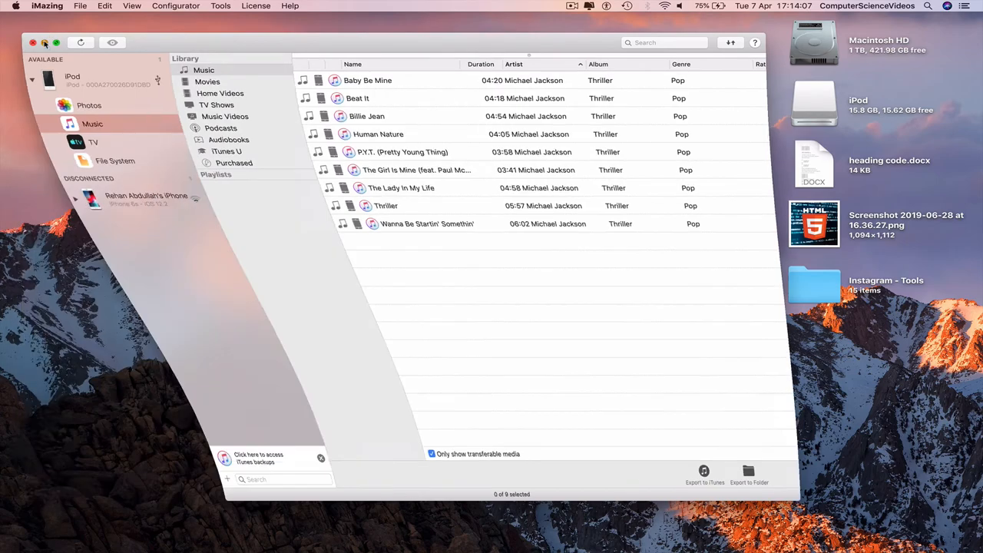
{"action": "left_click", "coordinate": [34, 43]}
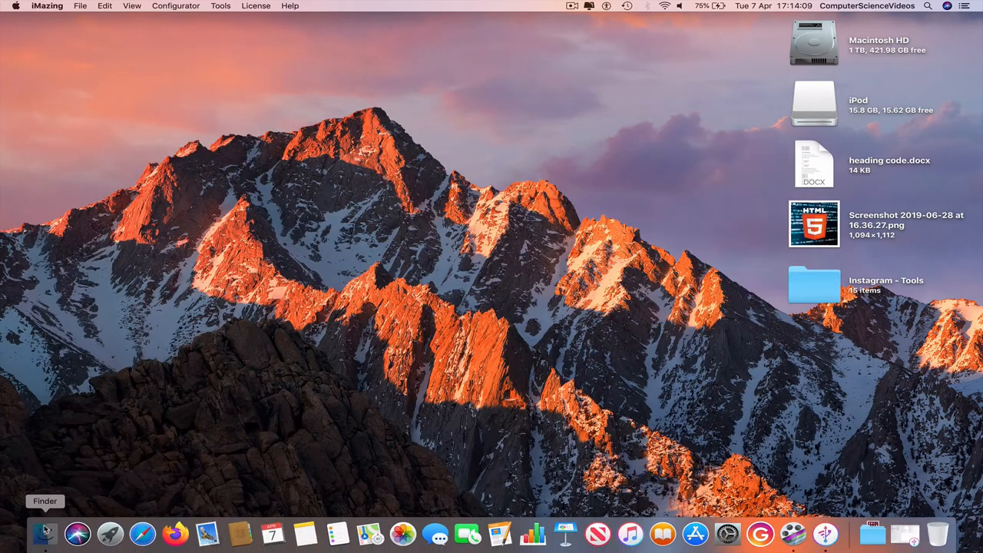
In Finder, browse Downloads › Michael Jackson › Thriller to see the nine exported .m4a tracks.
{"action": "left_click", "coordinate": [43, 532]}
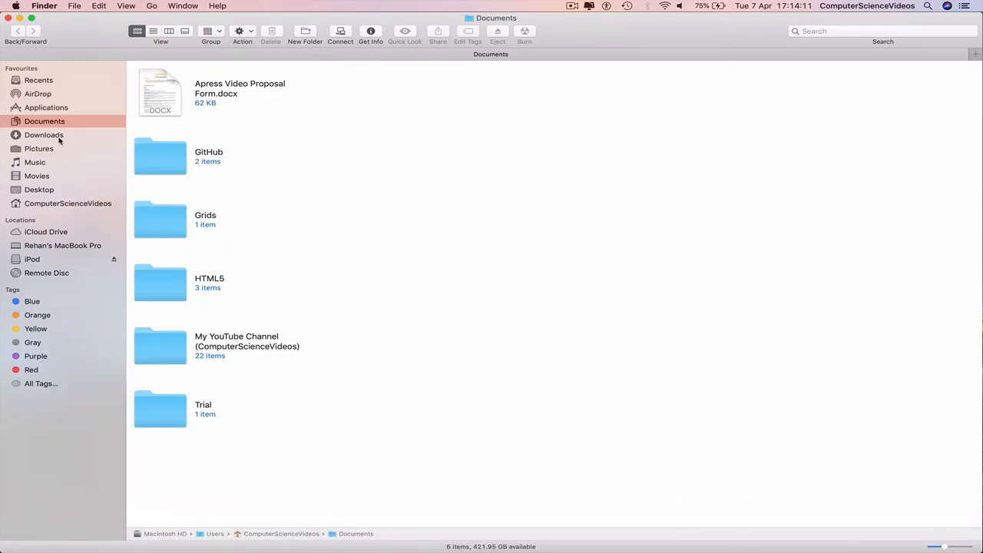
{"action": "left_click", "coordinate": [43, 135]}
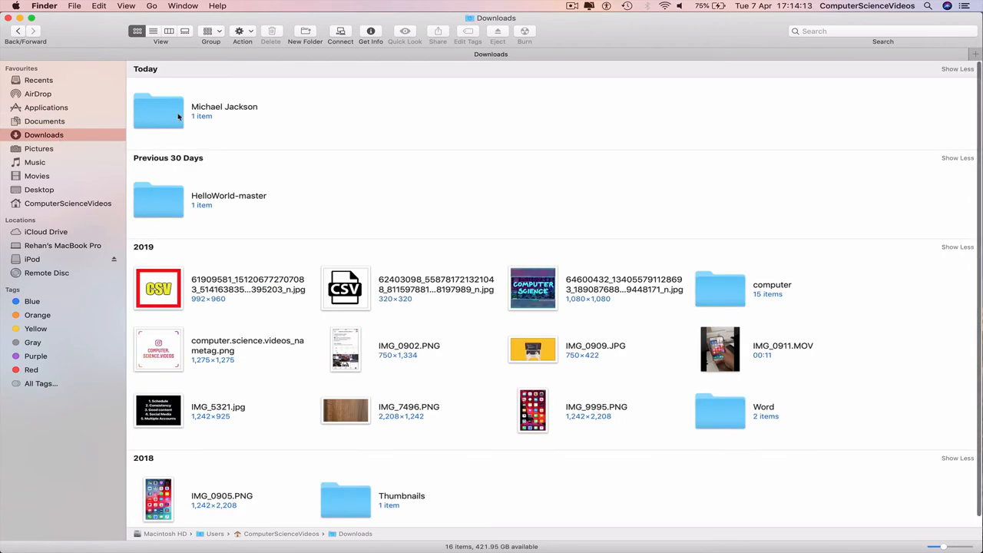
{"action": "mouse_move", "coordinate": [161, 102]}
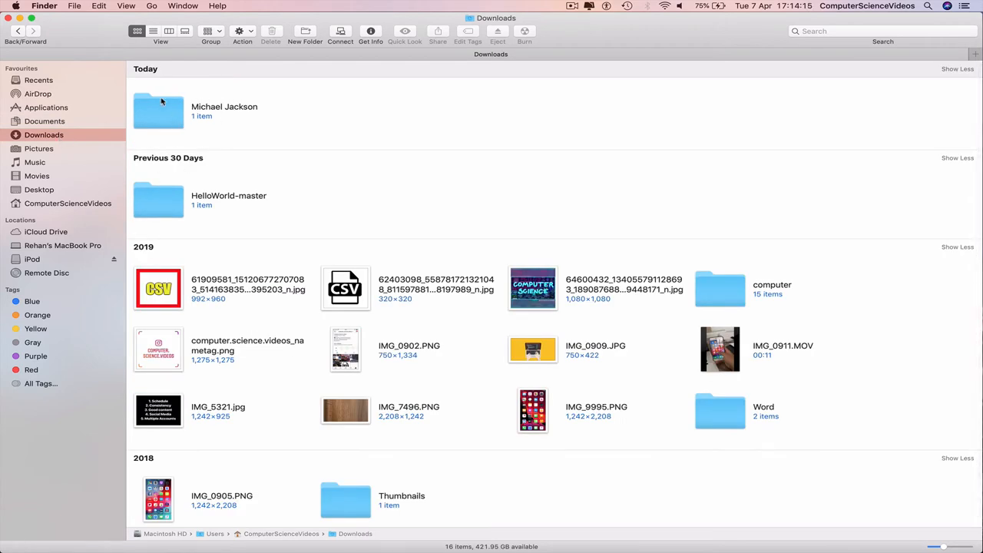
{"action": "double_click", "coordinate": [158, 110]}
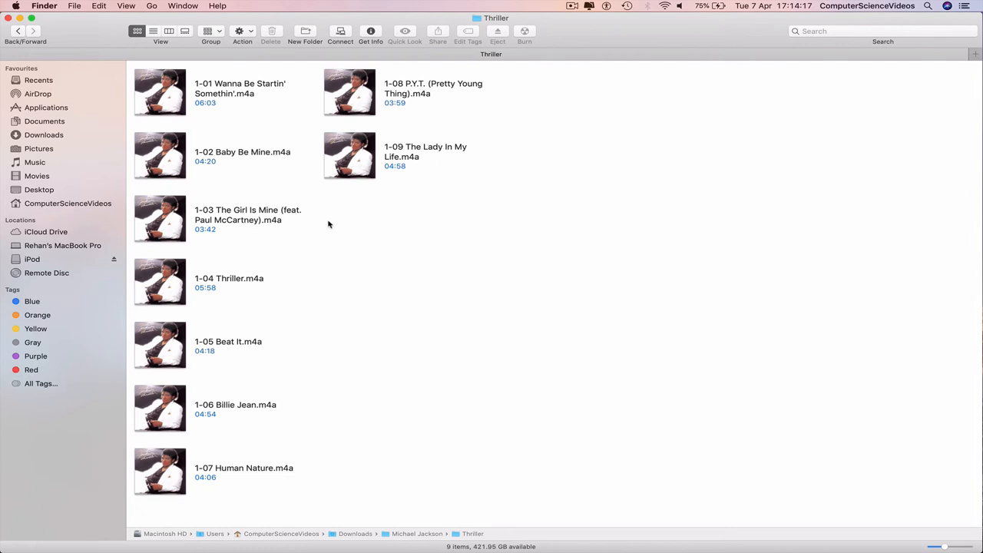
{"action": "mouse_move", "coordinate": [523, 255]}
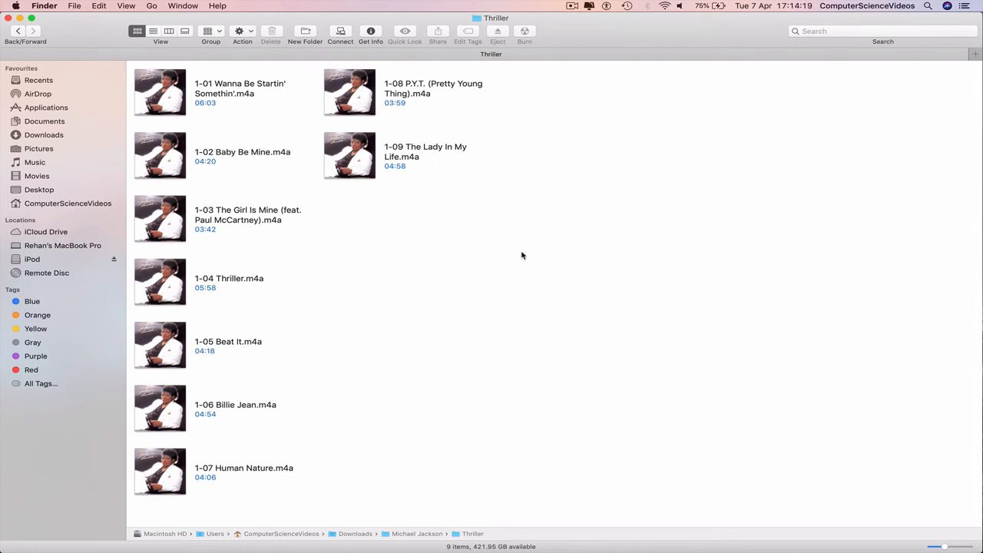